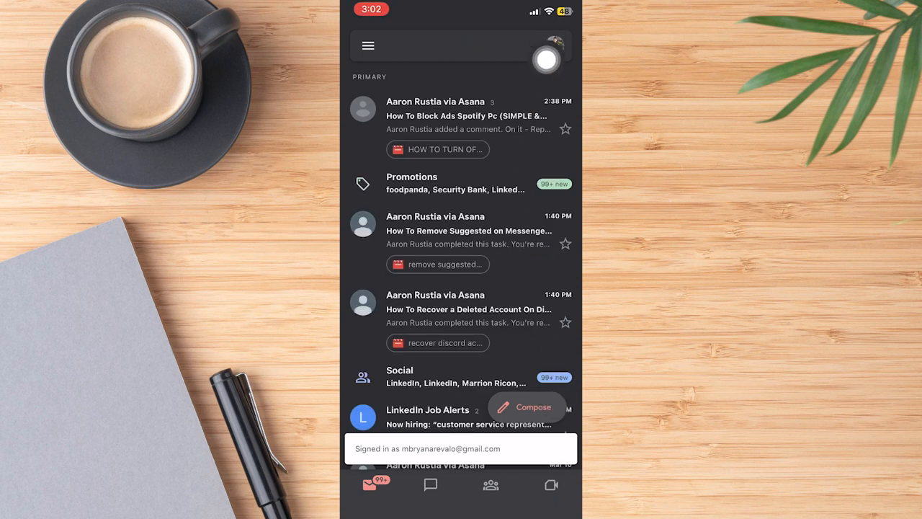
- From the inbox profile picture, choose 'Manage your Google Account' for the signed-in account
{"action": "left_click", "coordinate": [553, 45]}
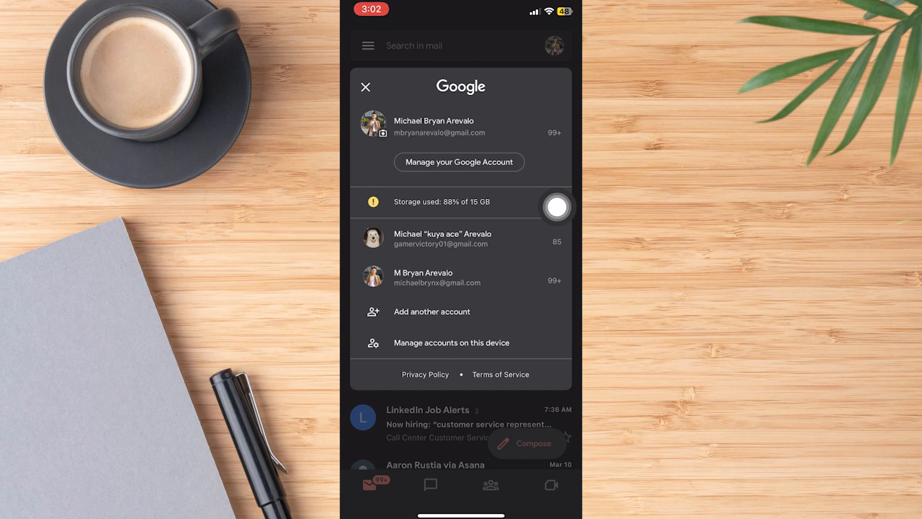
{"action": "left_click", "coordinate": [458, 162]}
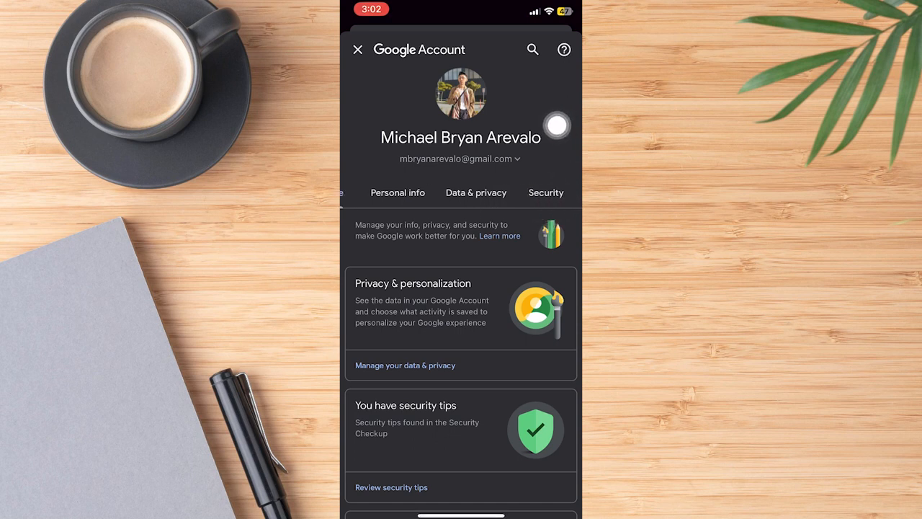
- Scroll the Security section down to 'Signing in to other sites' and Password Manager
{"action": "scroll", "scroll_direction": "down", "scroll_amount": 3}
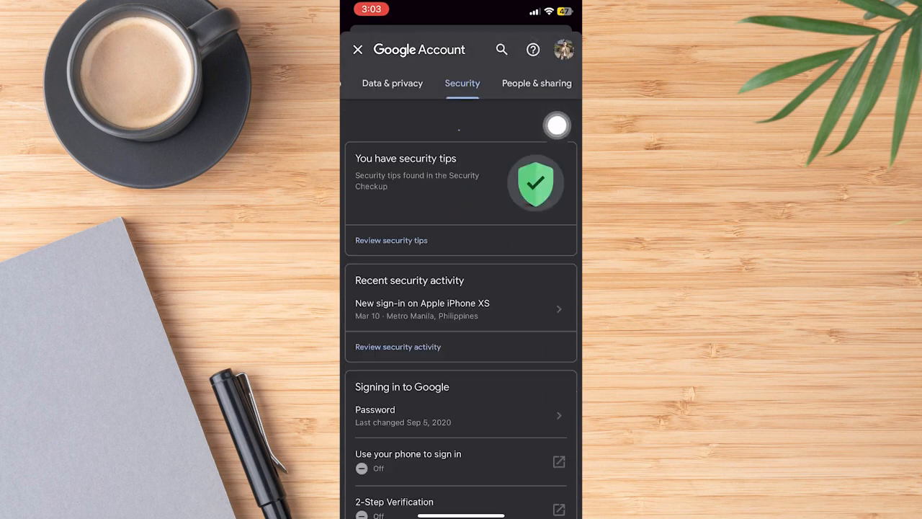
{"action": "scroll", "scroll_direction": "down", "scroll_amount": 3}
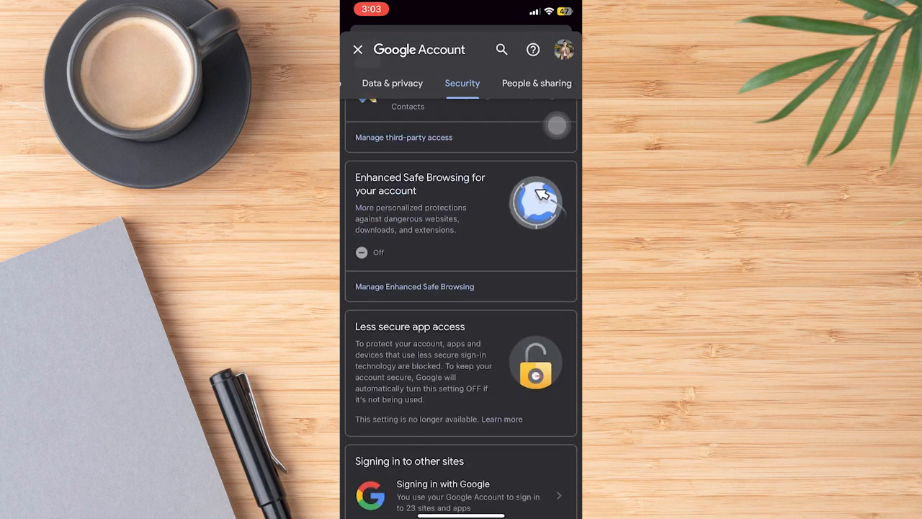
{"action": "scroll", "scroll_direction": "down", "scroll_amount": 3}
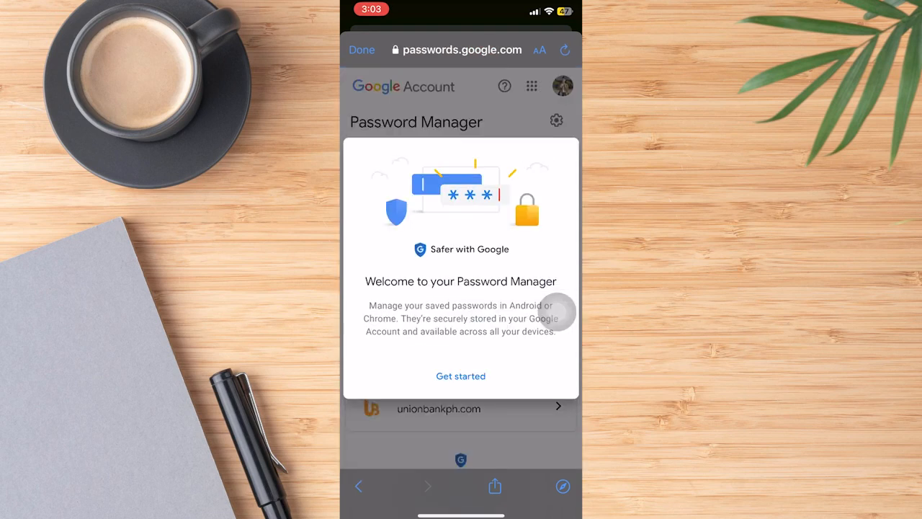
- Get past the welcome prompt, verify with the Google password and show the login.microsoftonline.com entry
{"action": "left_click", "coordinate": [461, 375]}
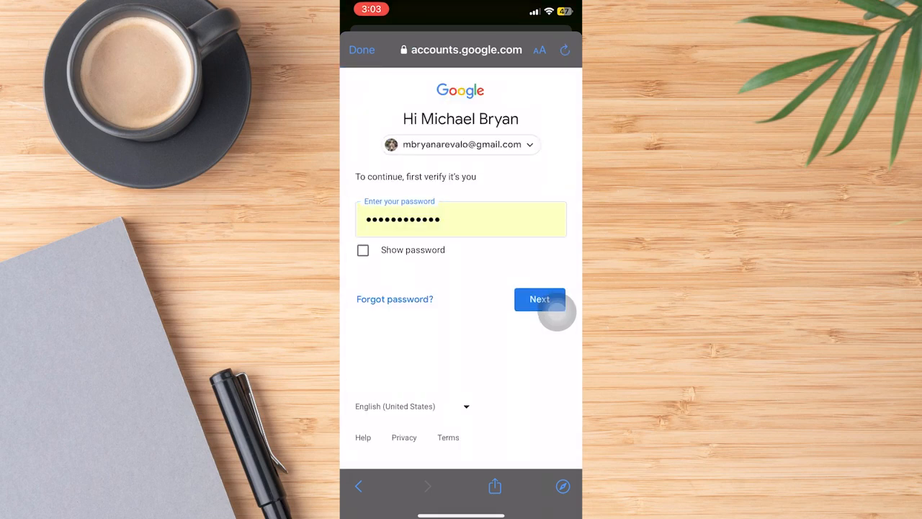
{"action": "left_click", "coordinate": [539, 298]}
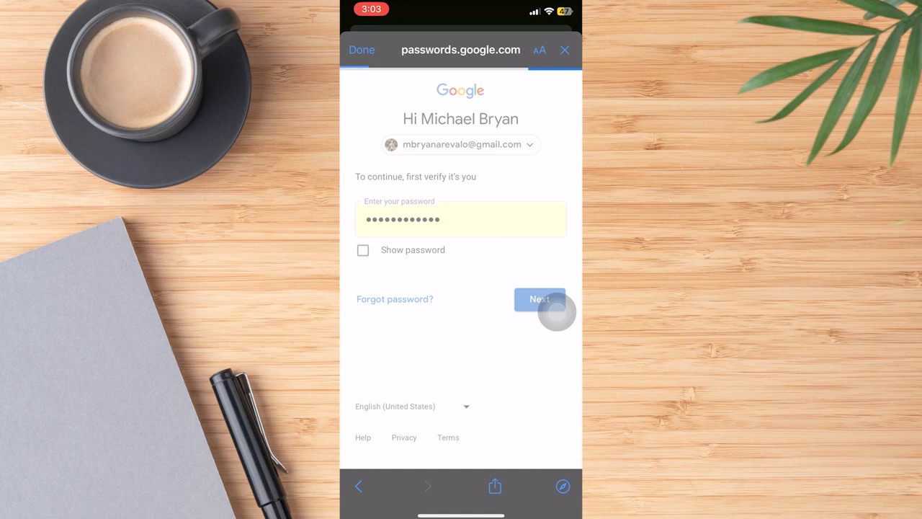
{"action": "left_click", "coordinate": [539, 298]}
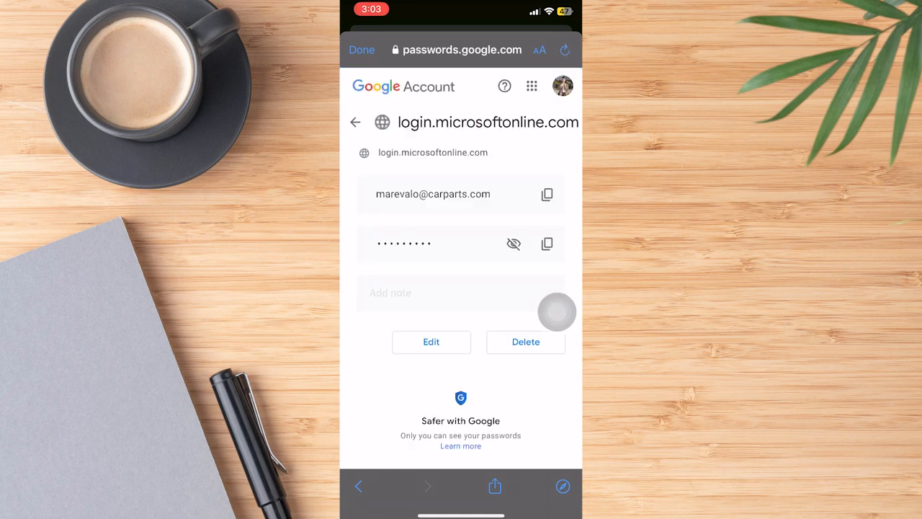